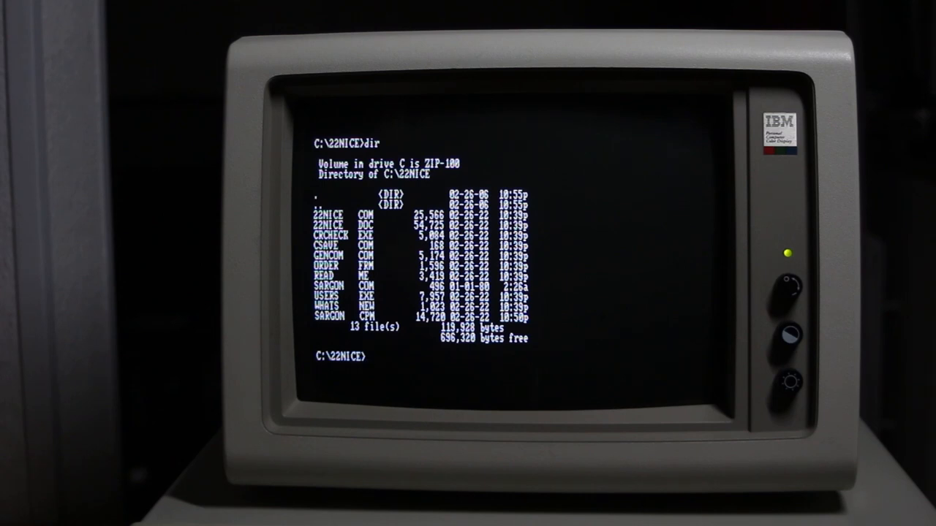
# Step: Run 'gencom sargon' to generate SARGON.COM from sargon.cpm
pyautogui.write('gen')
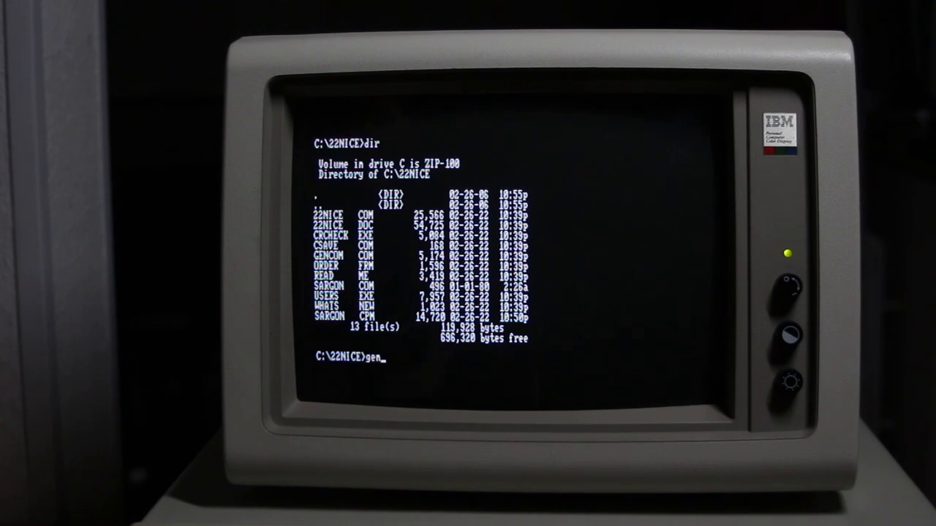
pyautogui.write('com')
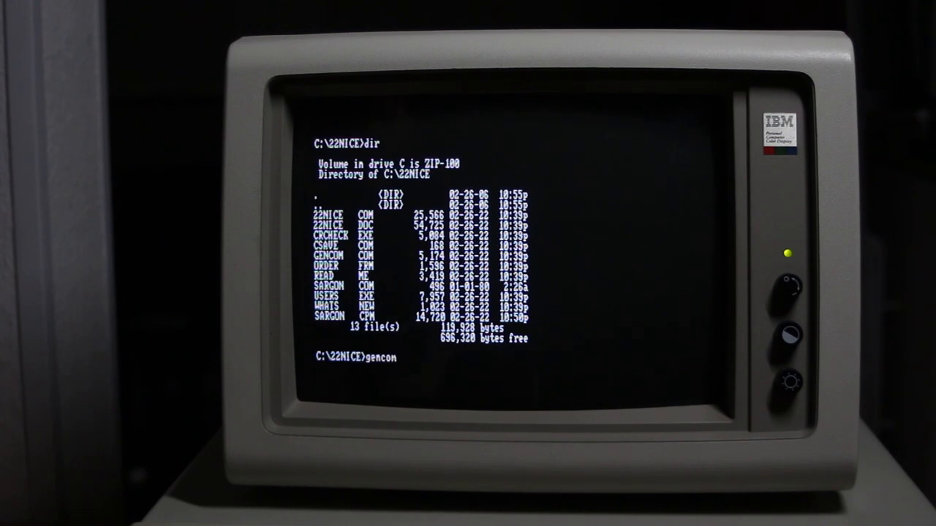
pyautogui.write('sargon.cpm')
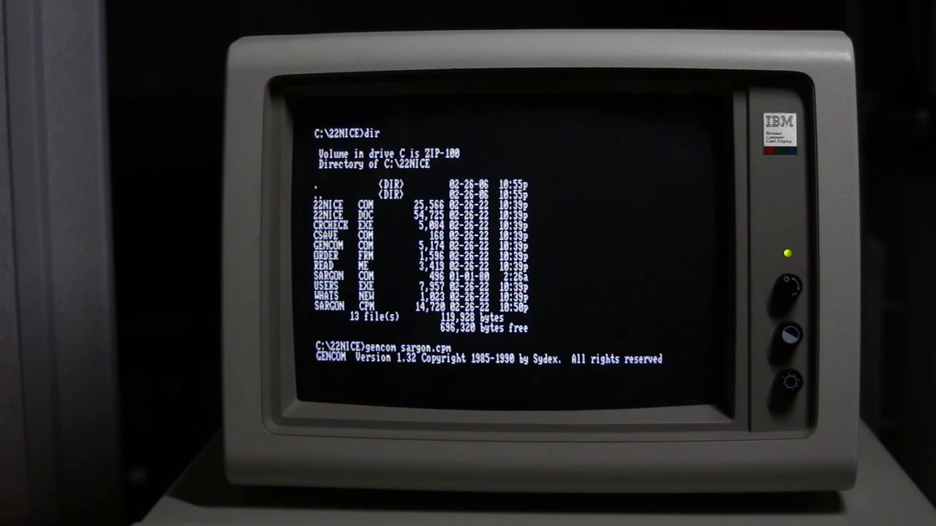
pyautogui.press('enter')
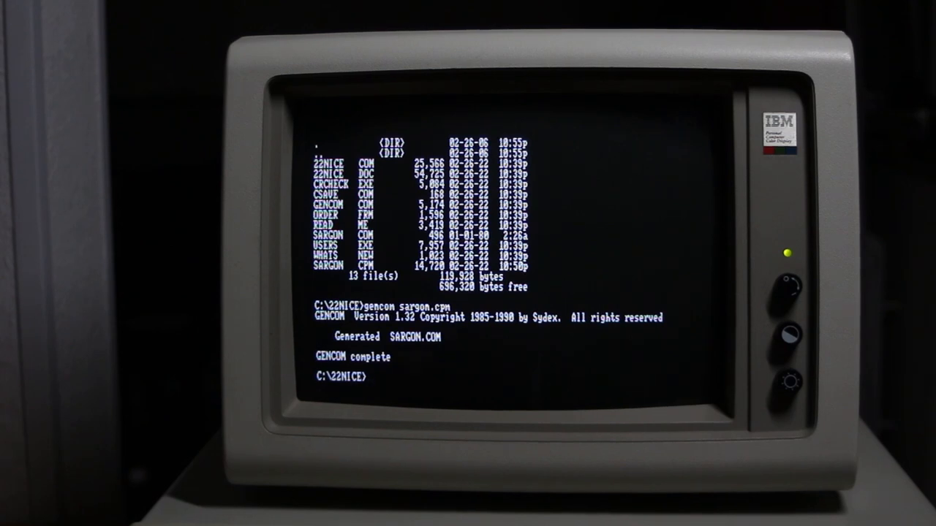
# Step: Launch SARGON and start a new game as white at level 6 without a printer
pyautogui.write('sar')
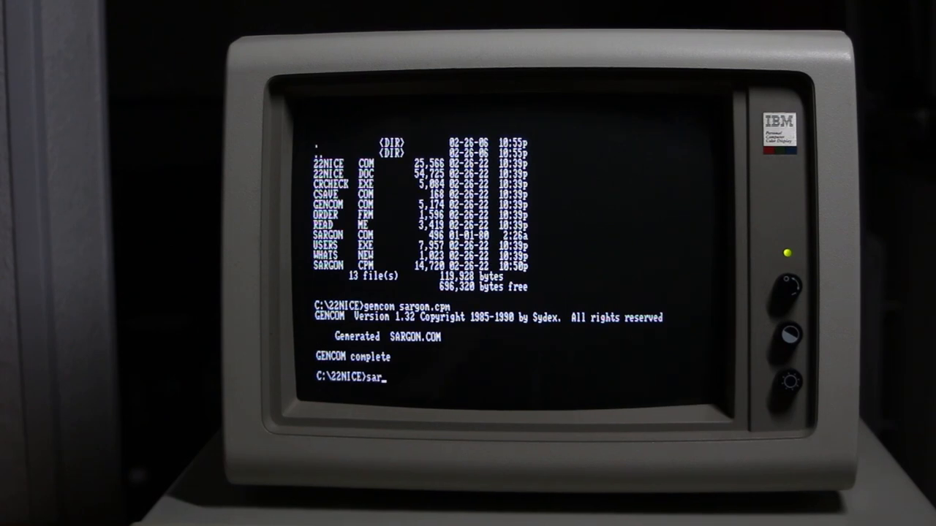
pyautogui.write('gon')
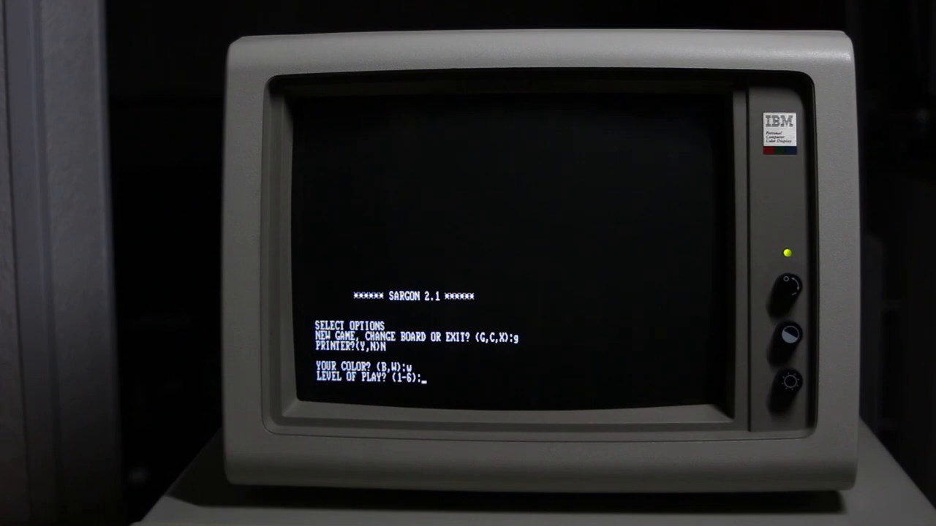
pyautogui.write('6')
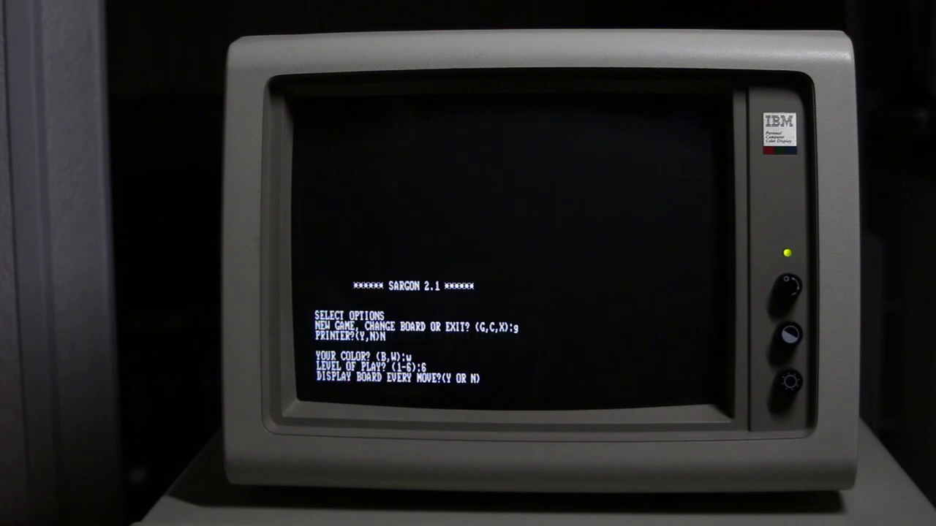
pyautogui.write('y')
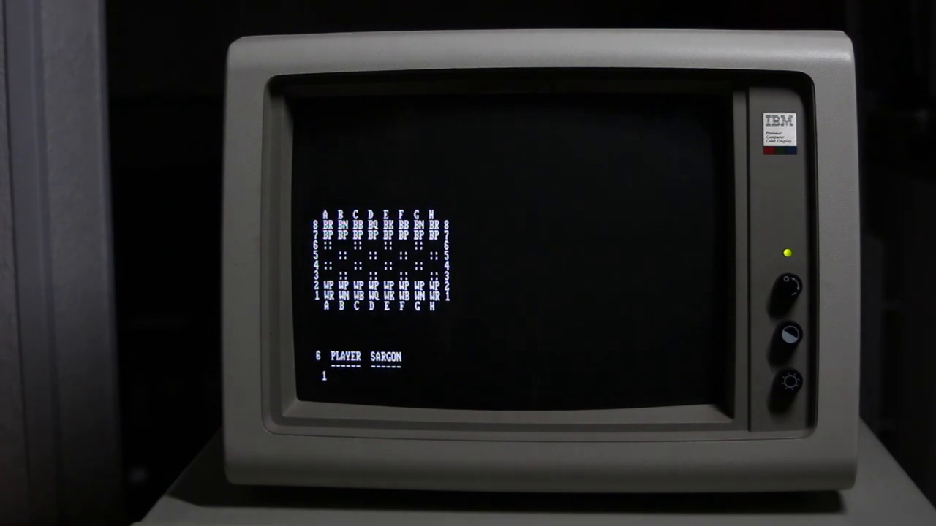
# Step: Exit Sargon back to the 22NICE DOS prompt
pyautogui.write('encon sargon')
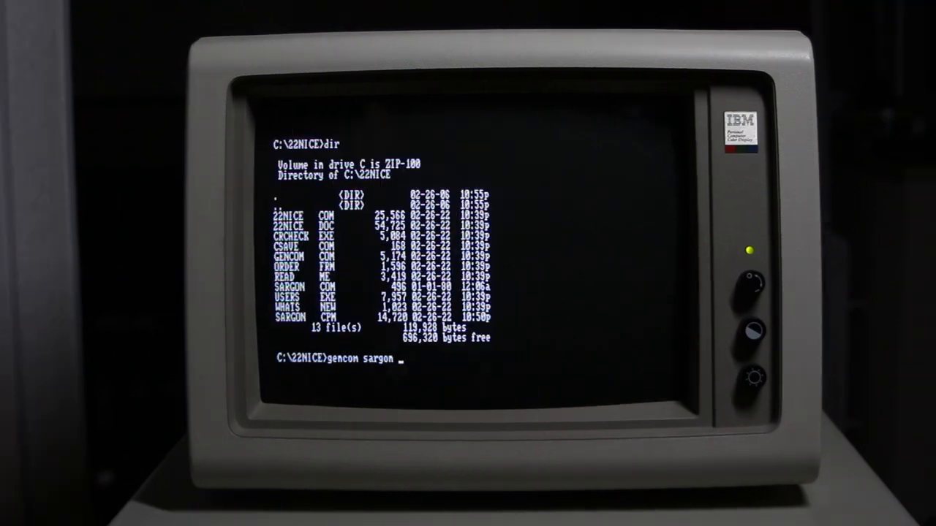
# Step: Enter the GENCOM command for sargon with the PROCESSOR=V20 option
pyautogui.write('PROCESSOR-')
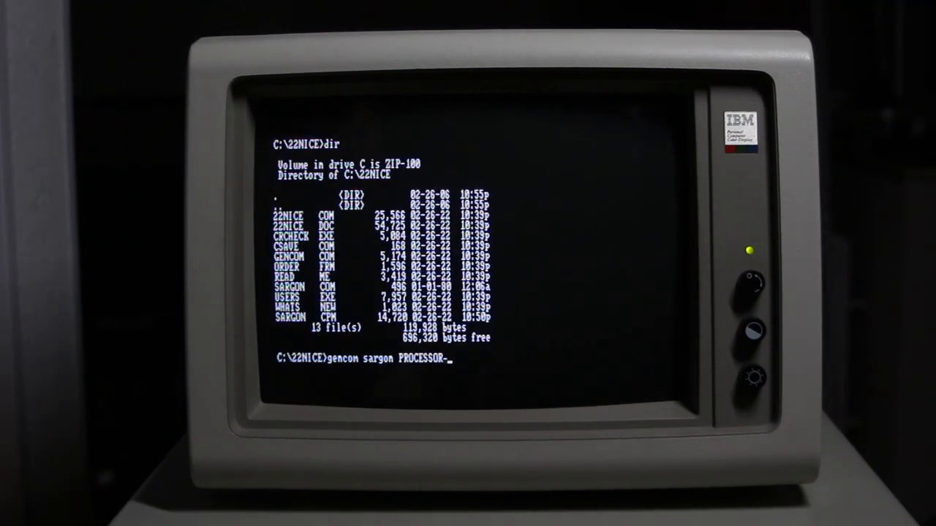
pyautogui.write('V20')
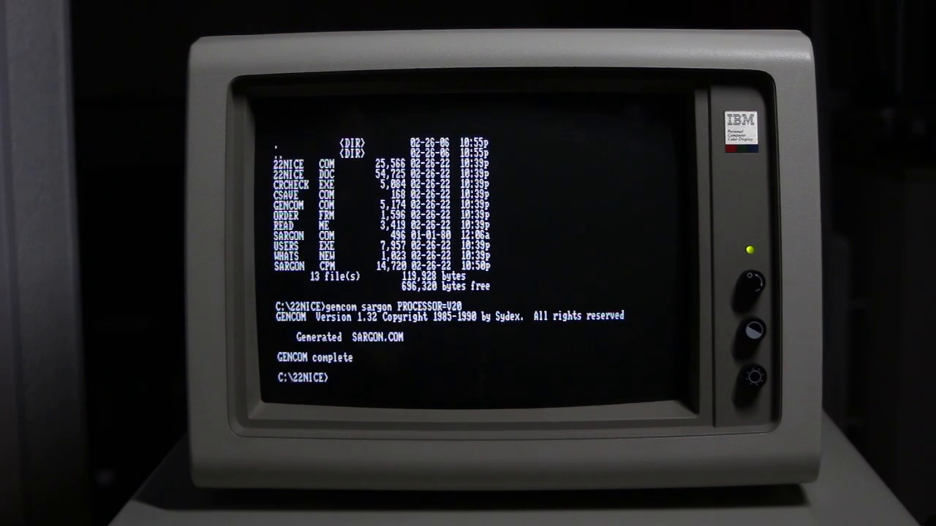
pyautogui.write('sargon')
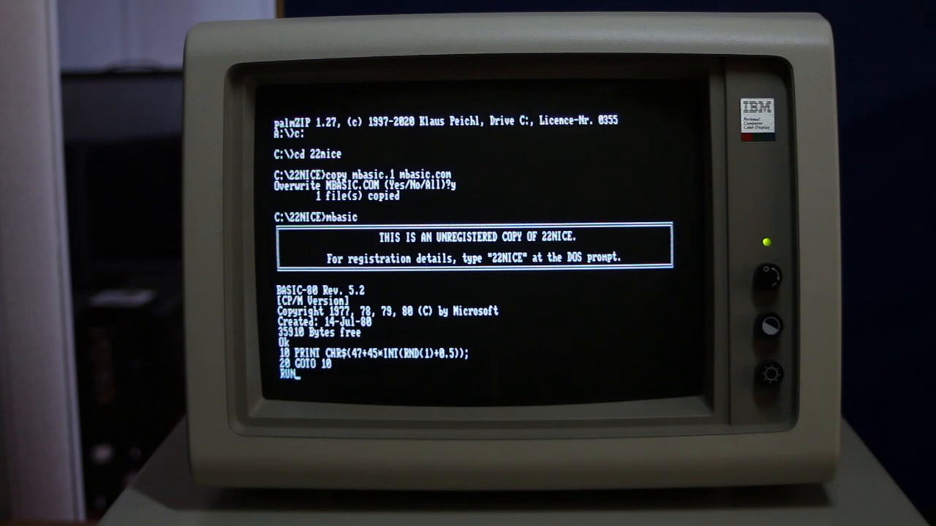
# Step: Run the BASIC program 10 PRINT CHR$(47+45*INT(RND(1)+0.5)); 20 GOTO 10
pyautogui.press('Return')
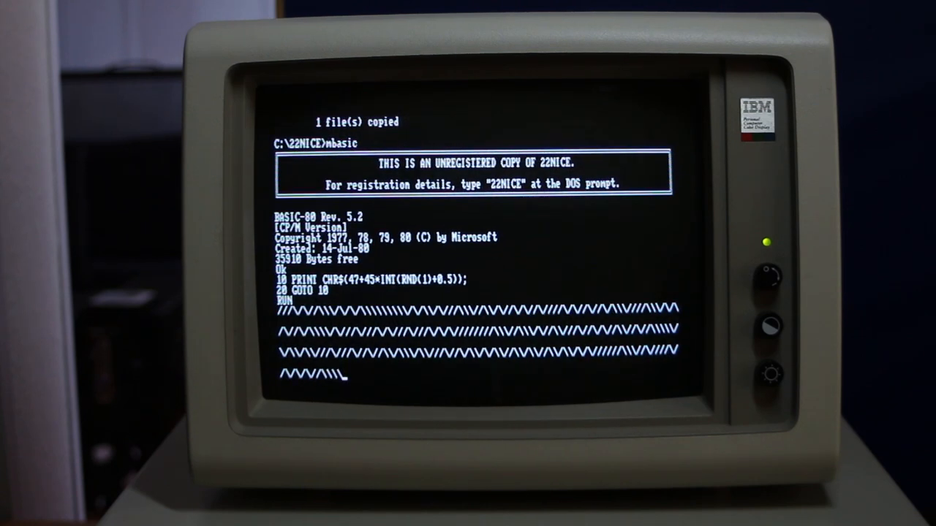